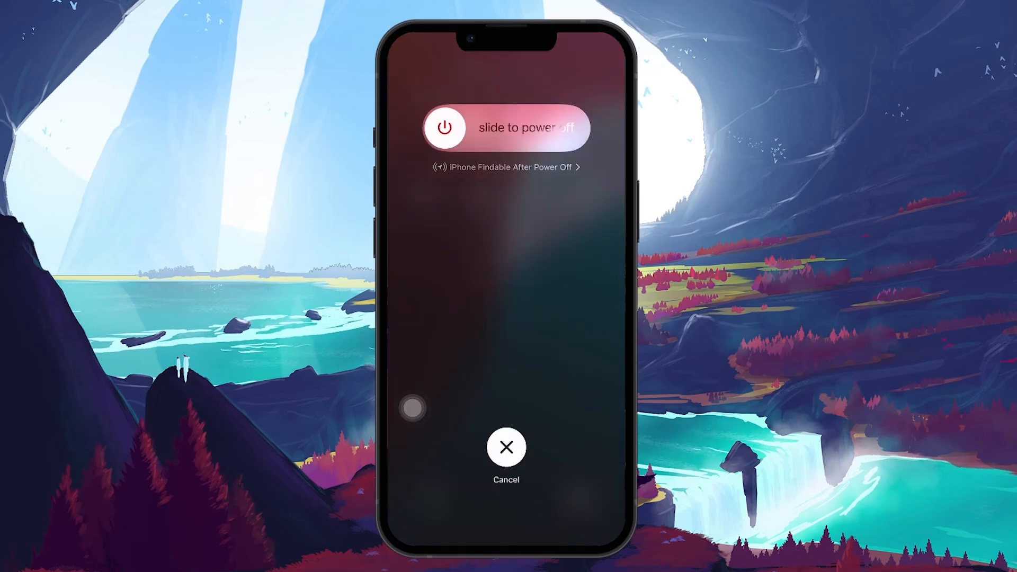
# Slide to power off the iPhone, then turn it back on to the home screen.
pyautogui.moveTo(444, 127); pyautogui.dragTo(564, 128)
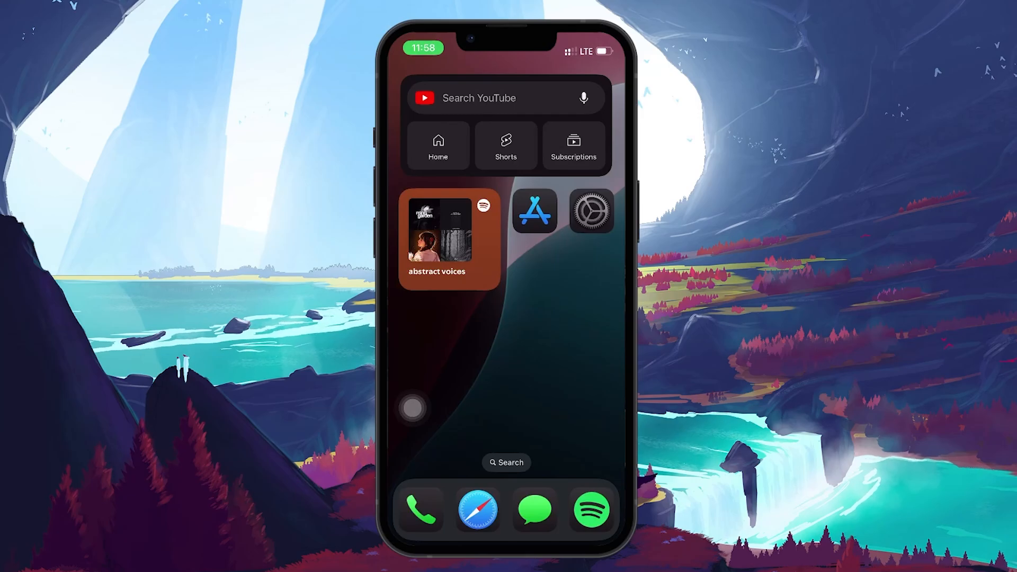
# In Settings > Bluetooth, toggle Bluetooth off and on, then return to the Settings list.
pyautogui.click(590, 212)
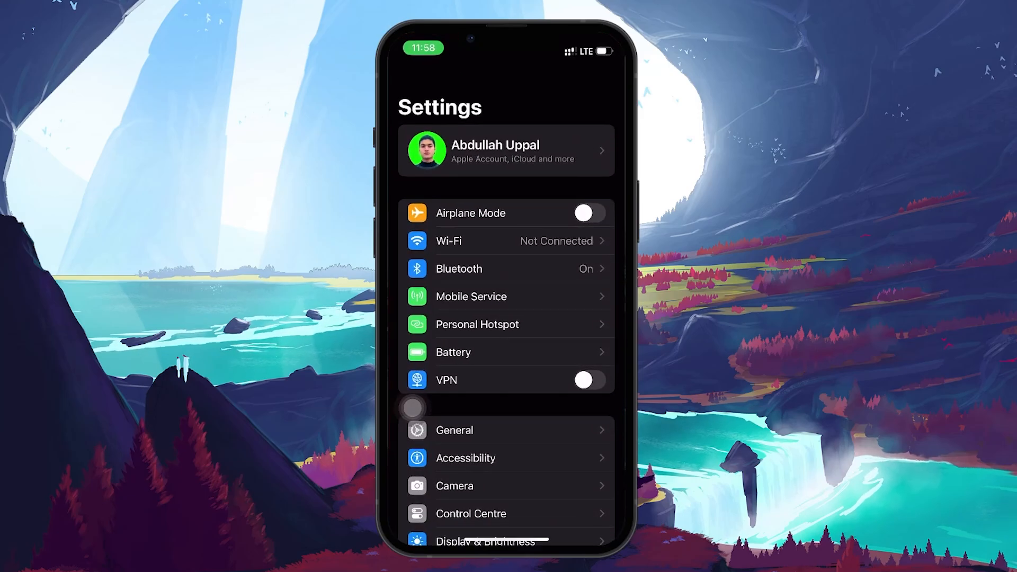
pyautogui.click(458, 268)
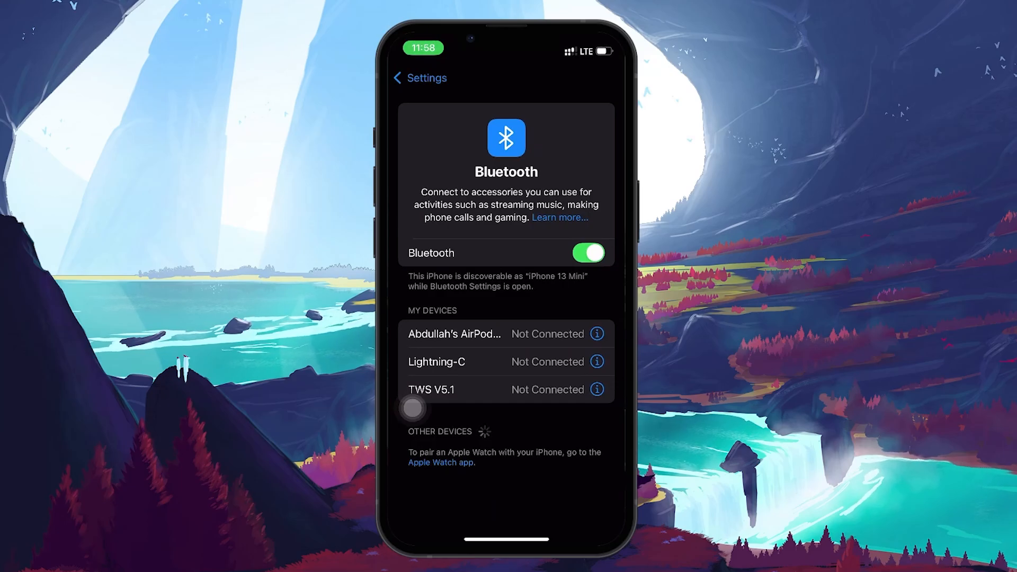
pyautogui.click(588, 253)
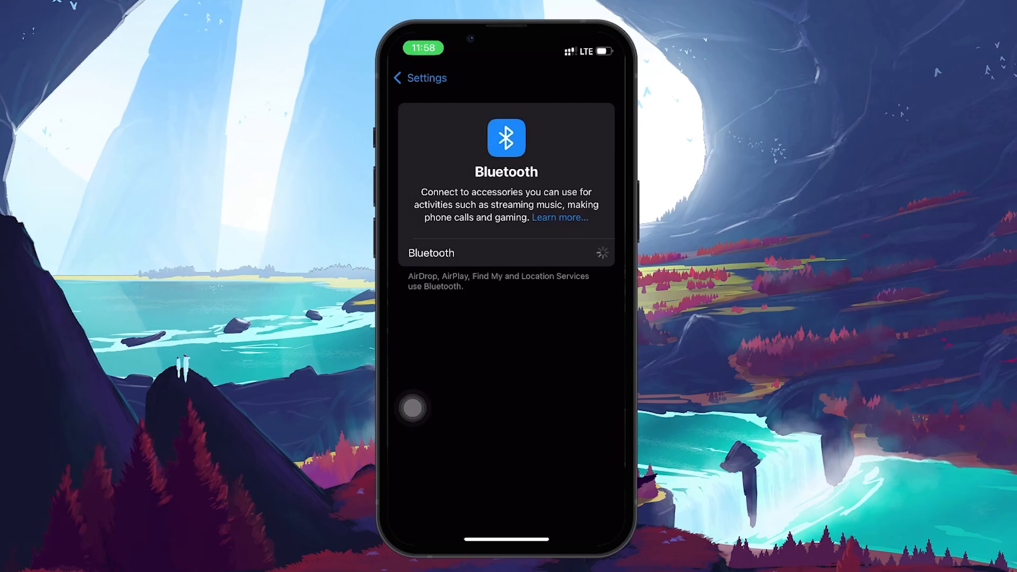
pyautogui.click(587, 252)
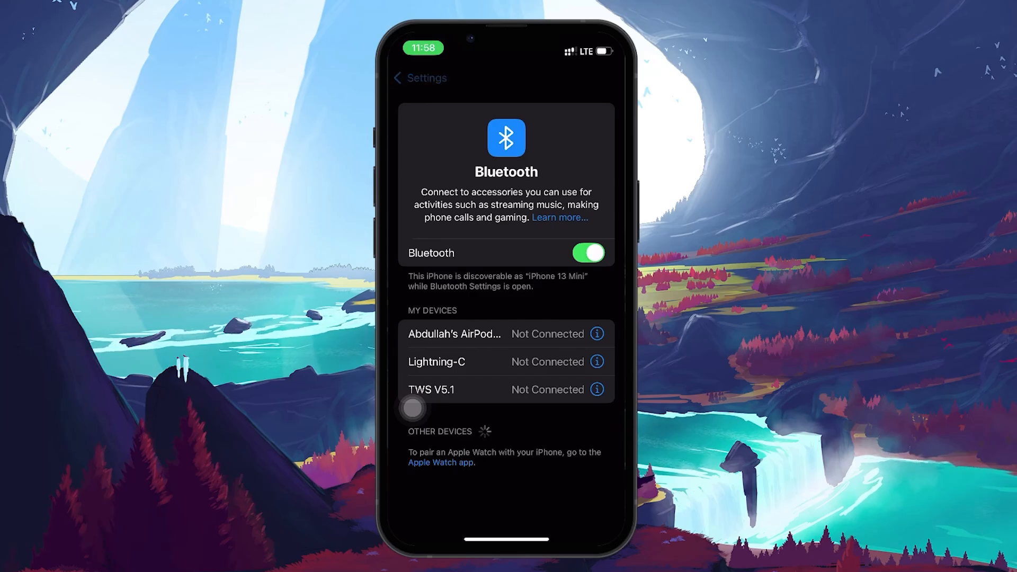
pyautogui.click(419, 78)
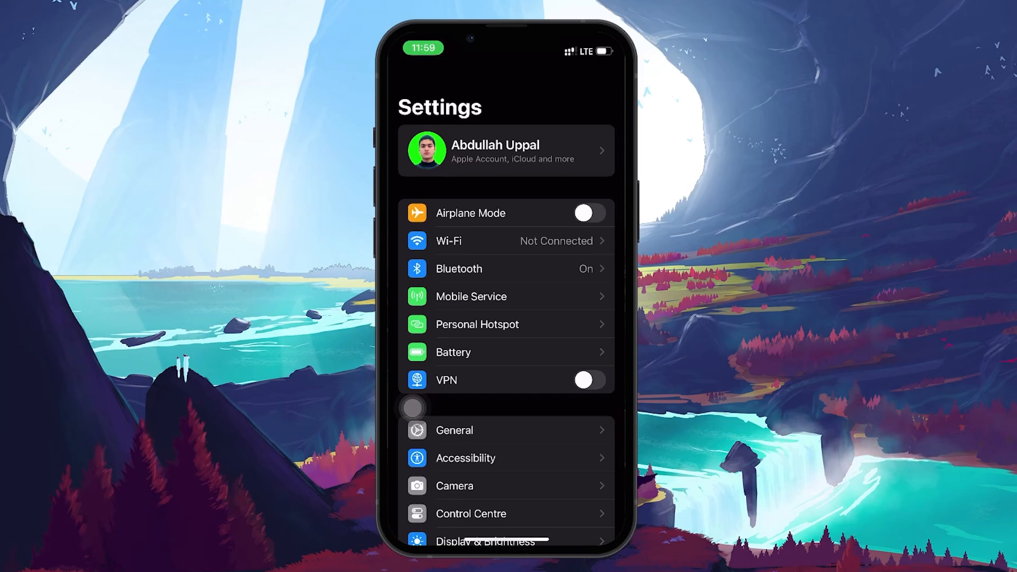
pyautogui.scroll(-3)
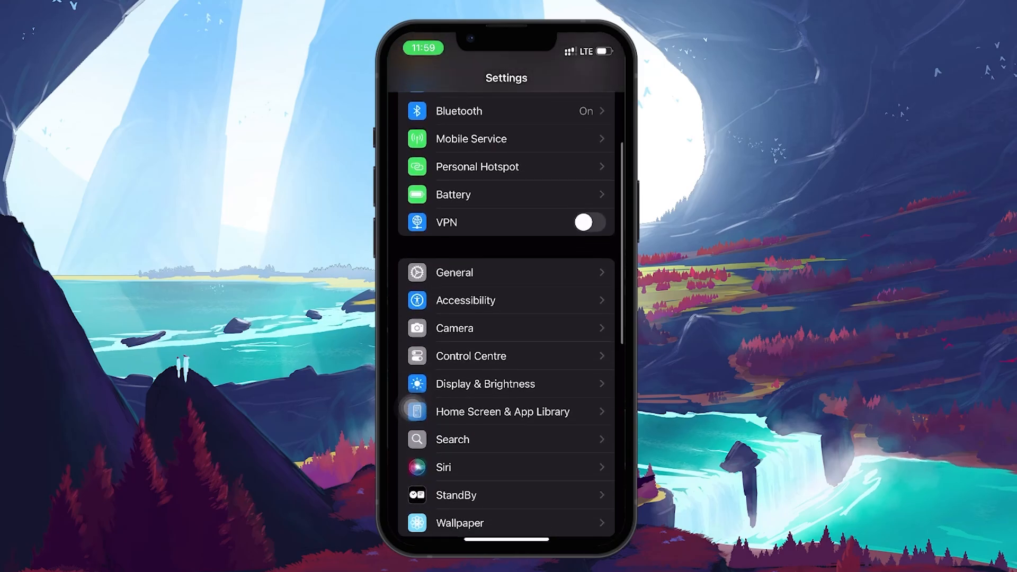
pyautogui.click(454, 273)
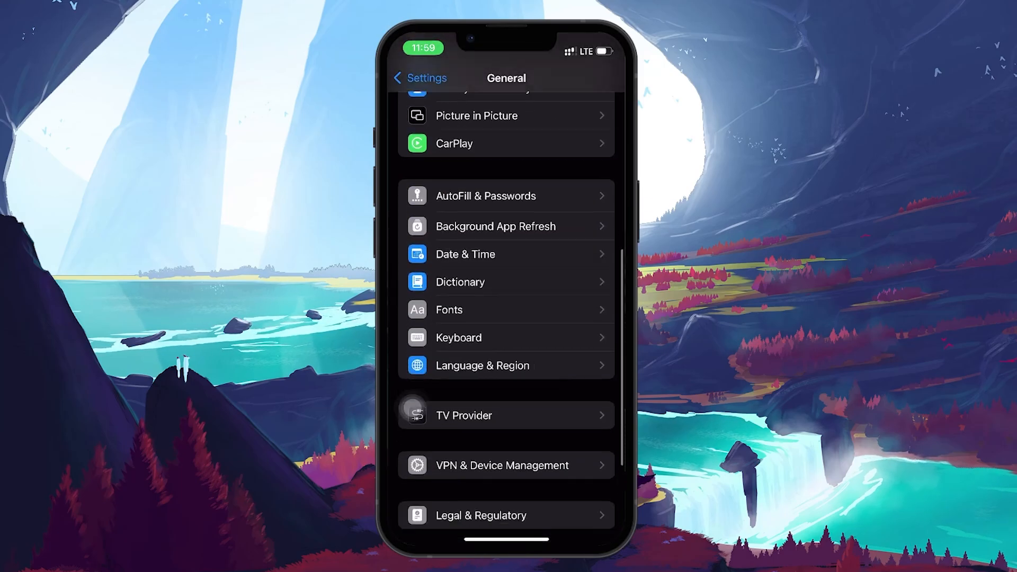
pyautogui.scroll(-3)
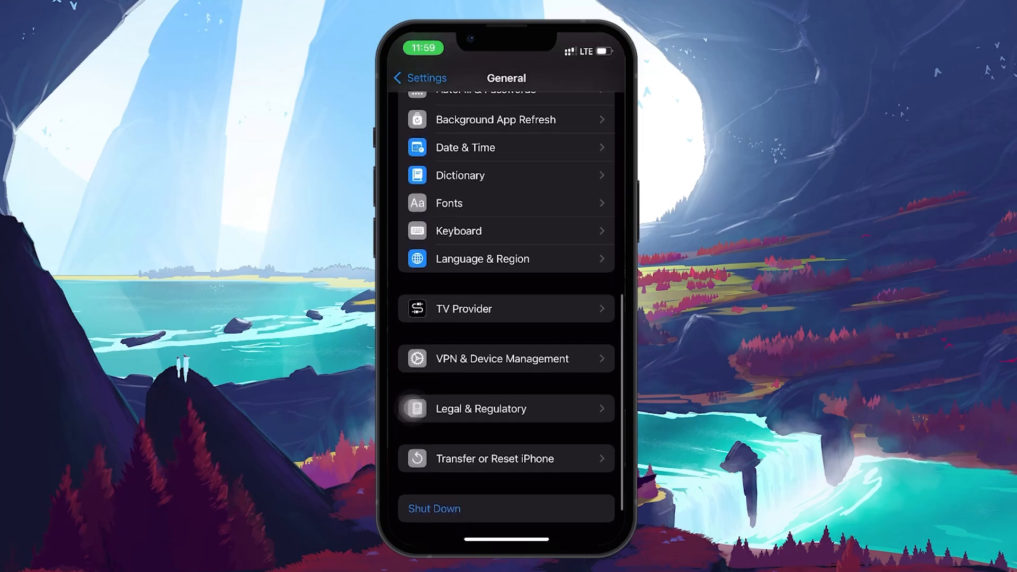
pyautogui.click(506, 458)
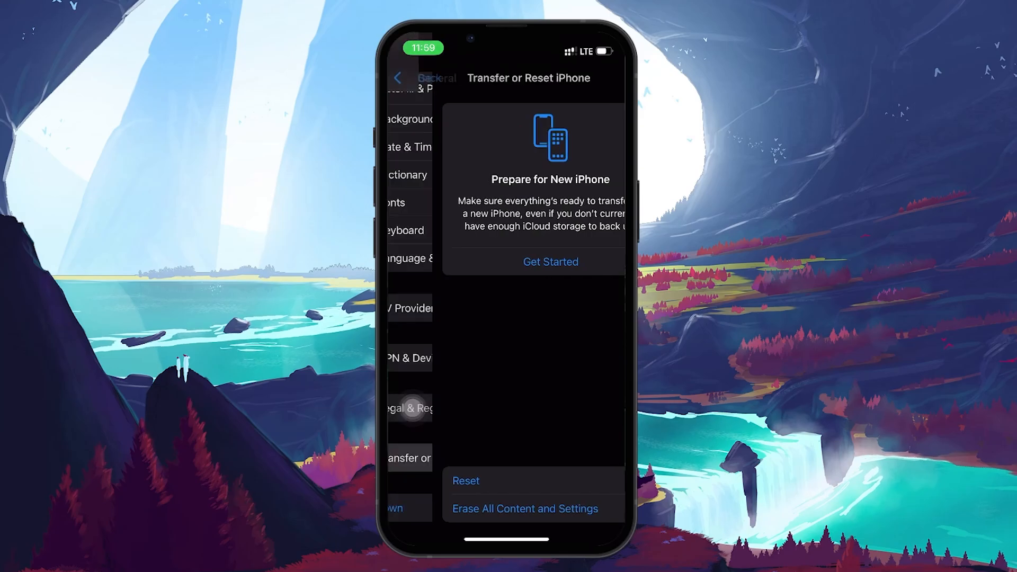
pyautogui.click(399, 78)
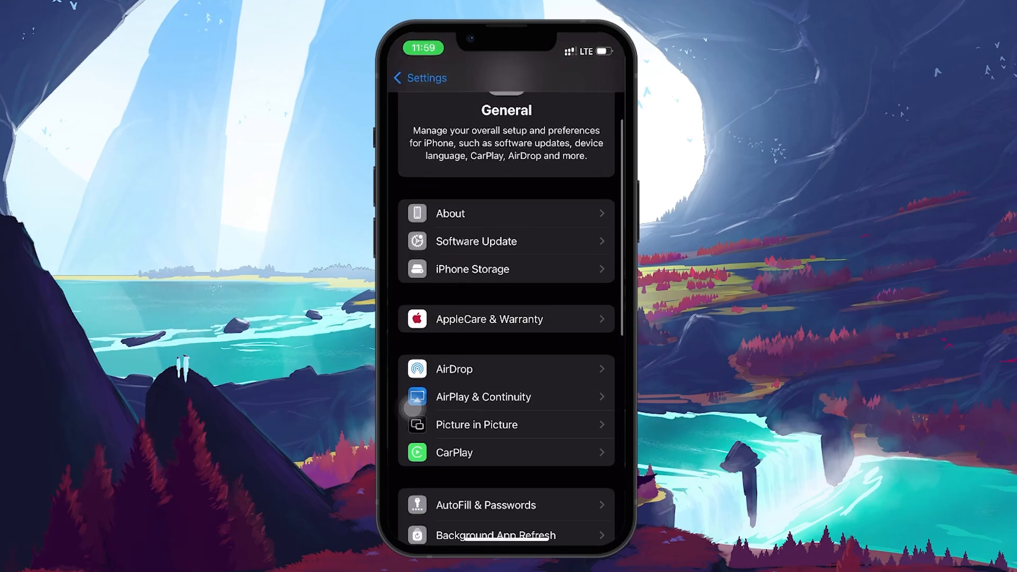
pyautogui.scroll(-3)
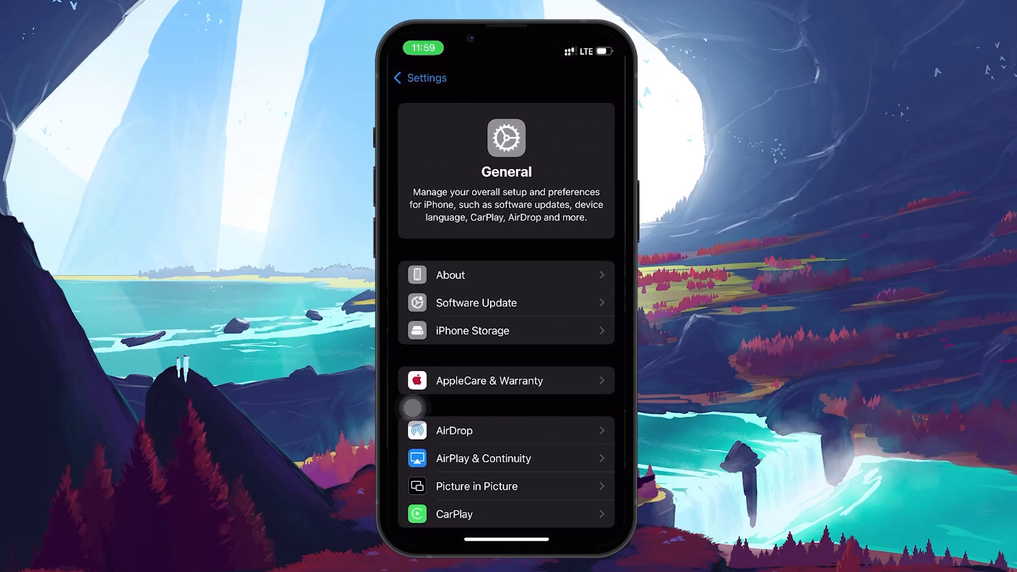
pyautogui.click(421, 78)
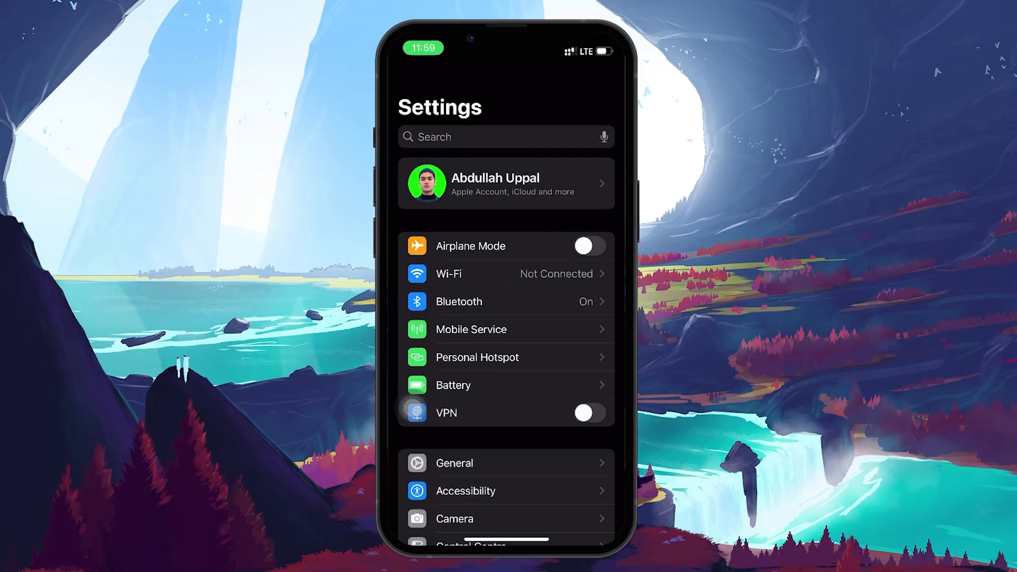
pyautogui.scroll(-3)
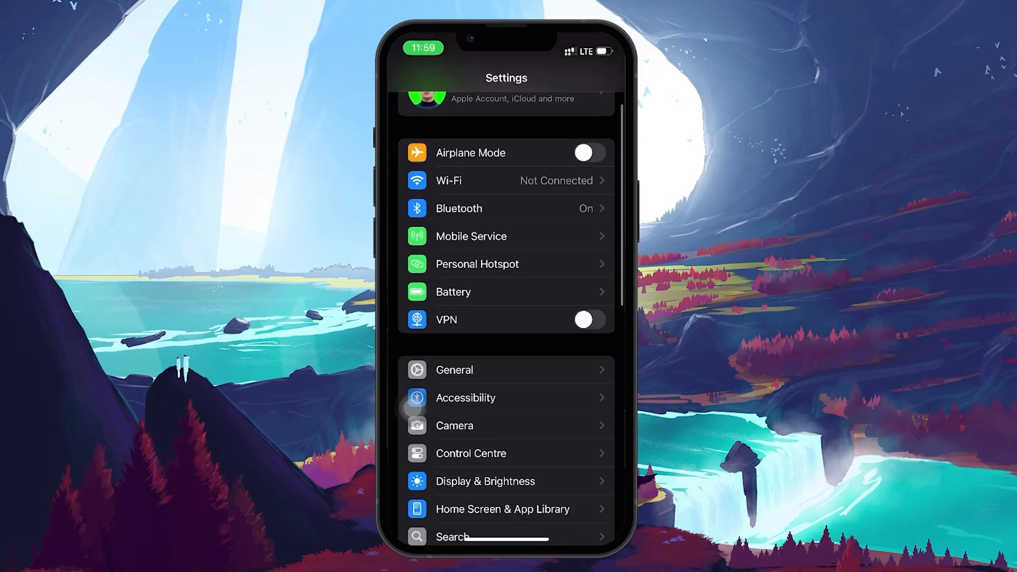
pyautogui.click(454, 370)
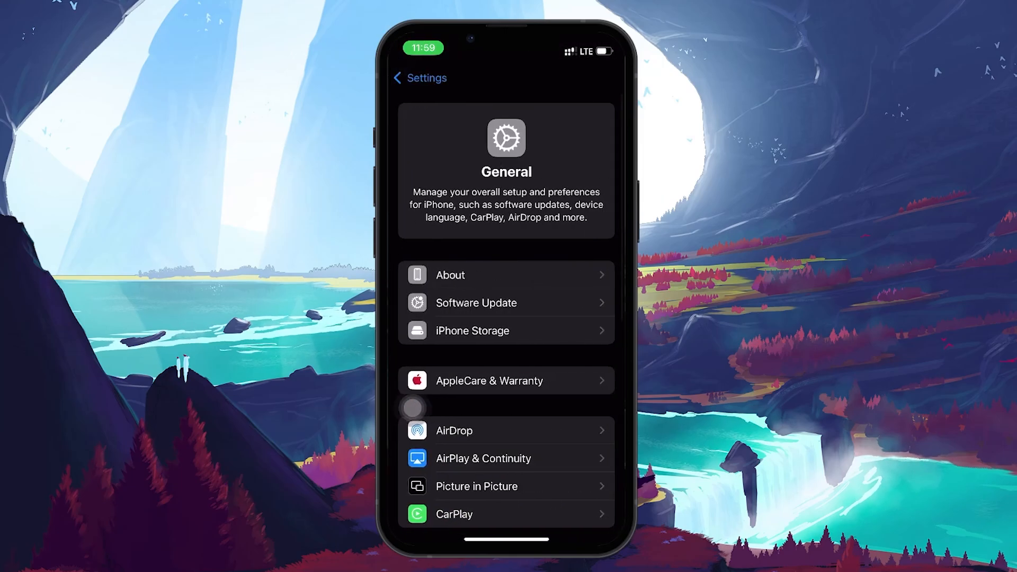
pyautogui.click(476, 303)
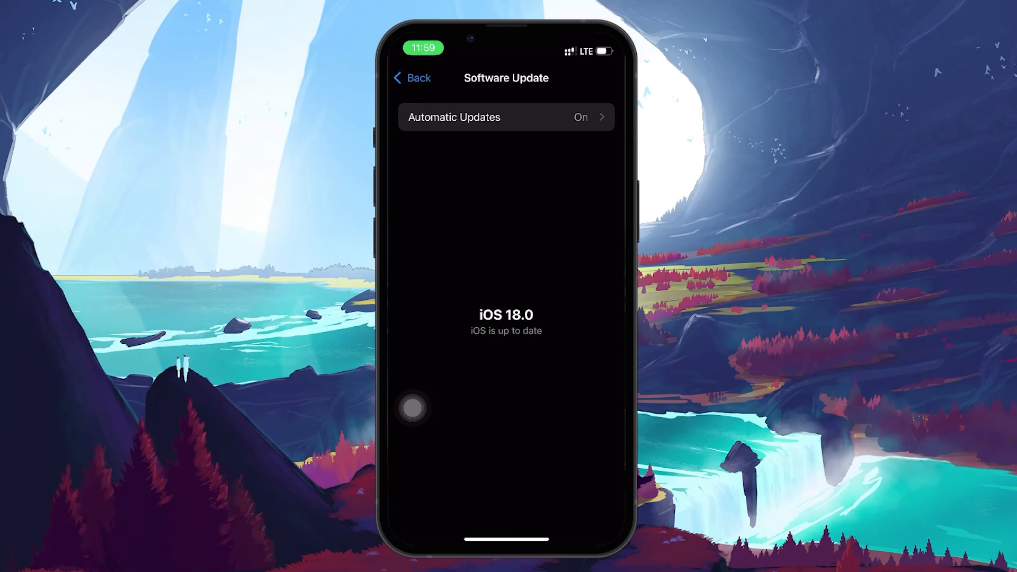
pyautogui.click(411, 77)
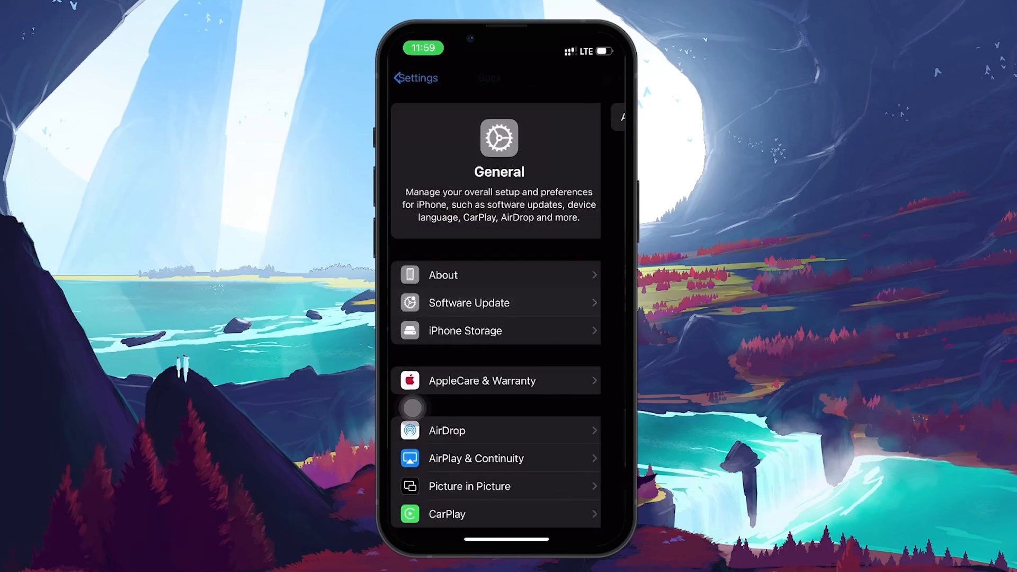
pyautogui.click(409, 78)
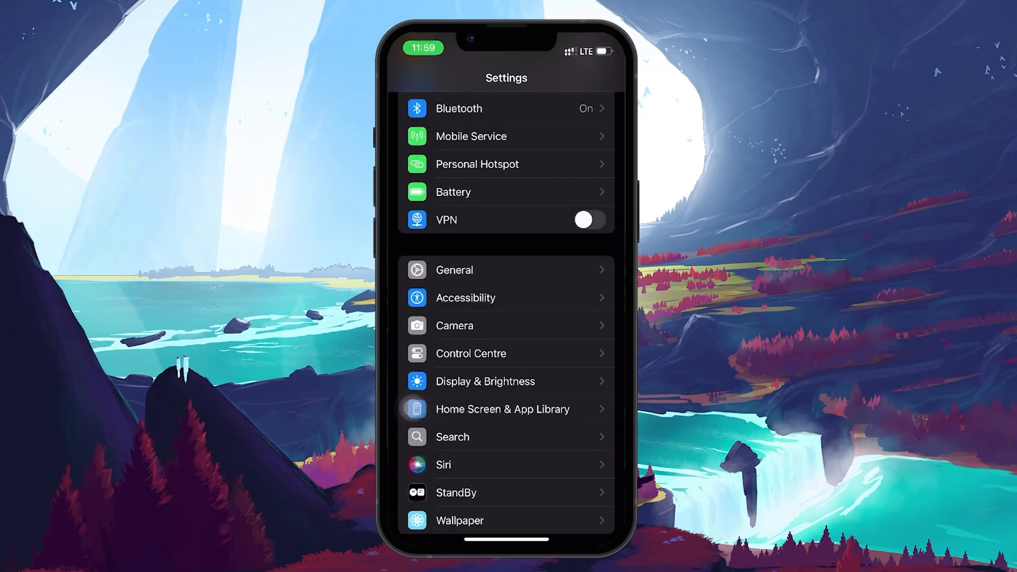
pyautogui.scroll(-3)
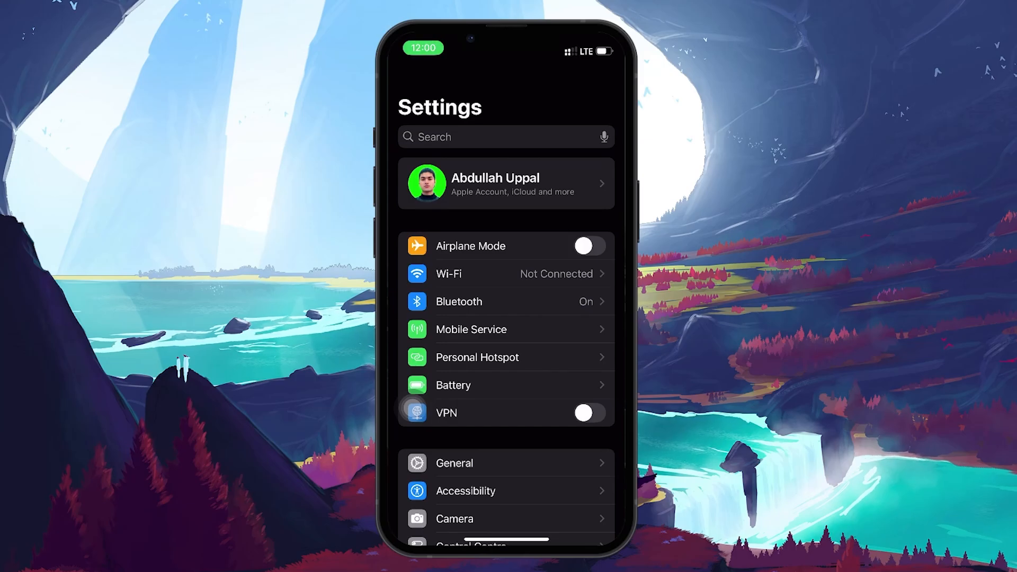
# Under Transfer or Reset iPhone > Reset, choose Reset All Settings to reach the passcode prompt.
pyautogui.scroll(-3)
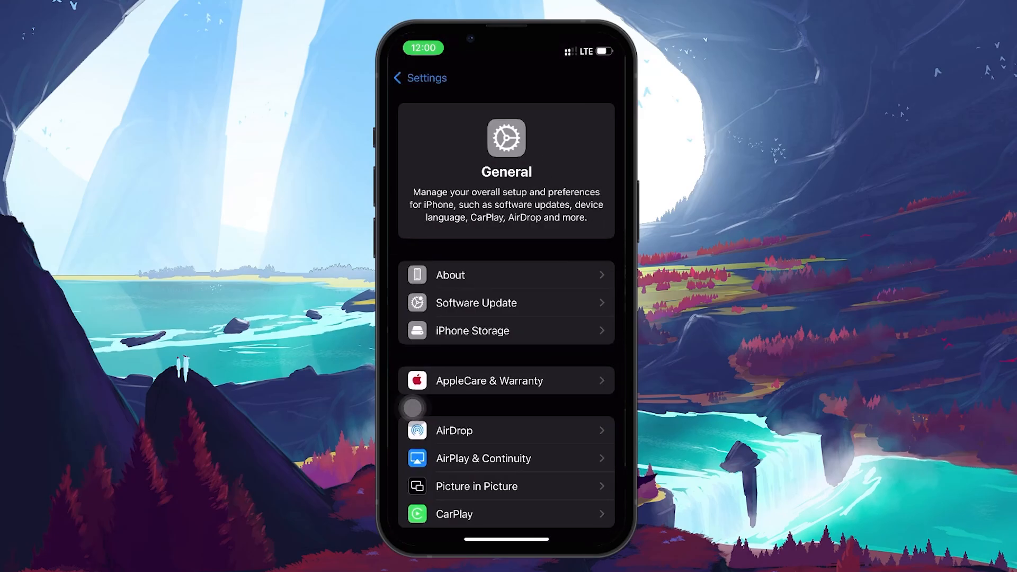
pyautogui.scroll(-3)
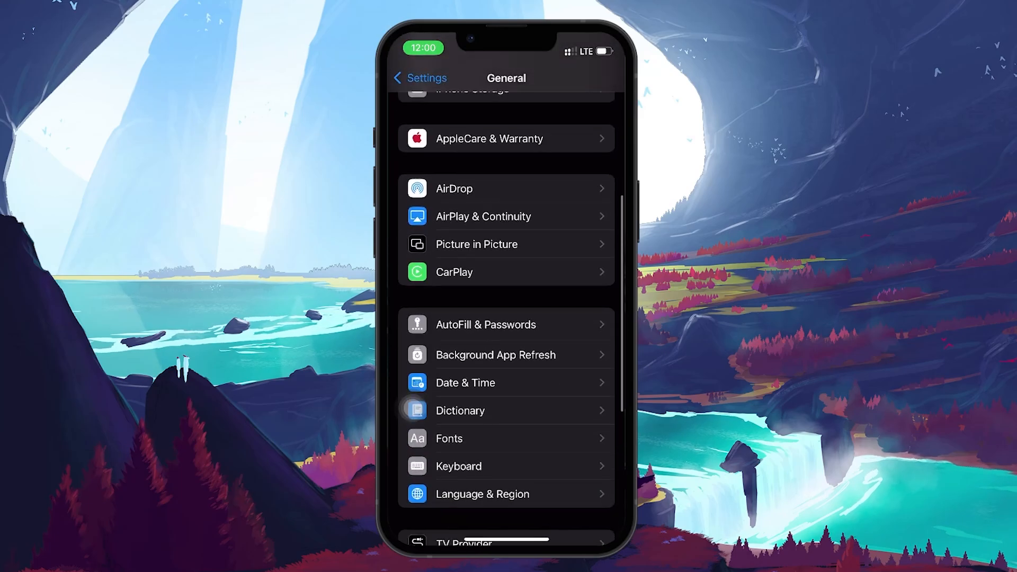
pyautogui.scroll(-3)
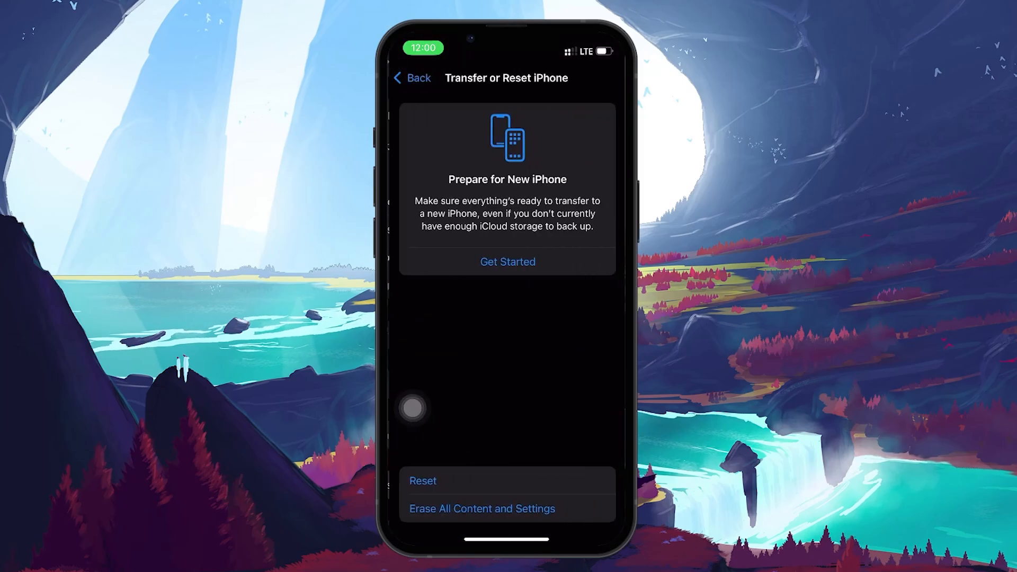
pyautogui.click(424, 480)
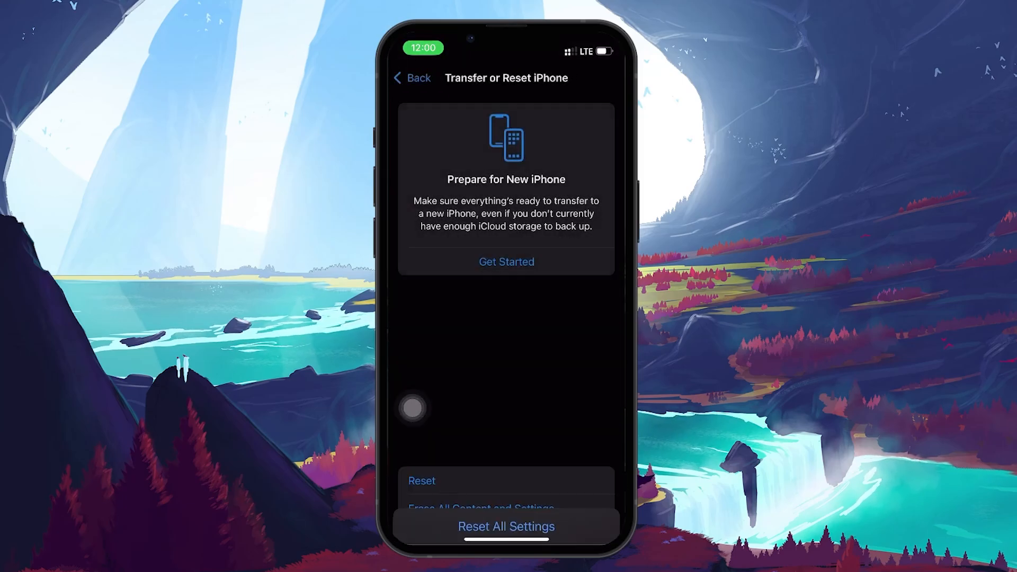
pyautogui.click(505, 526)
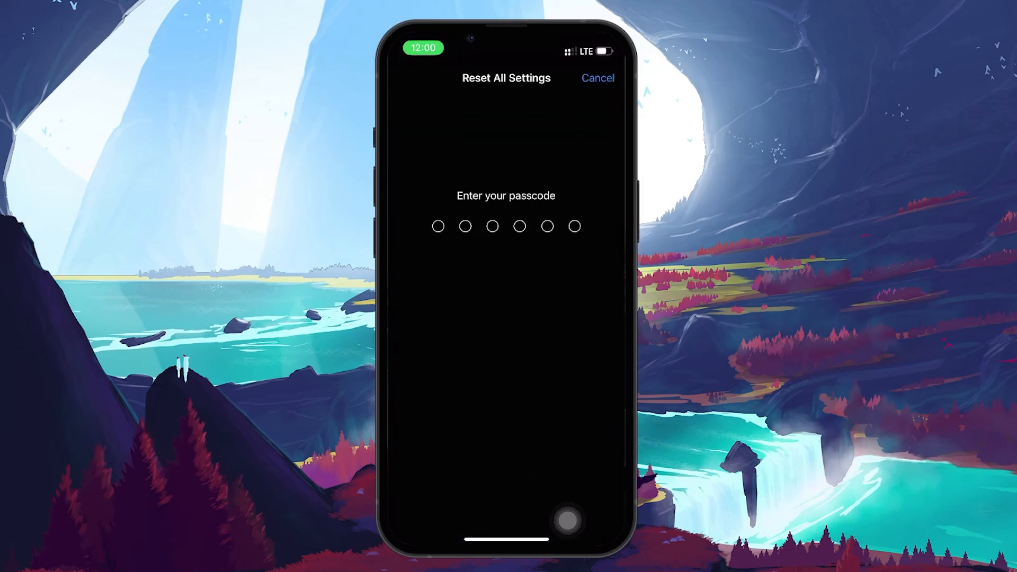